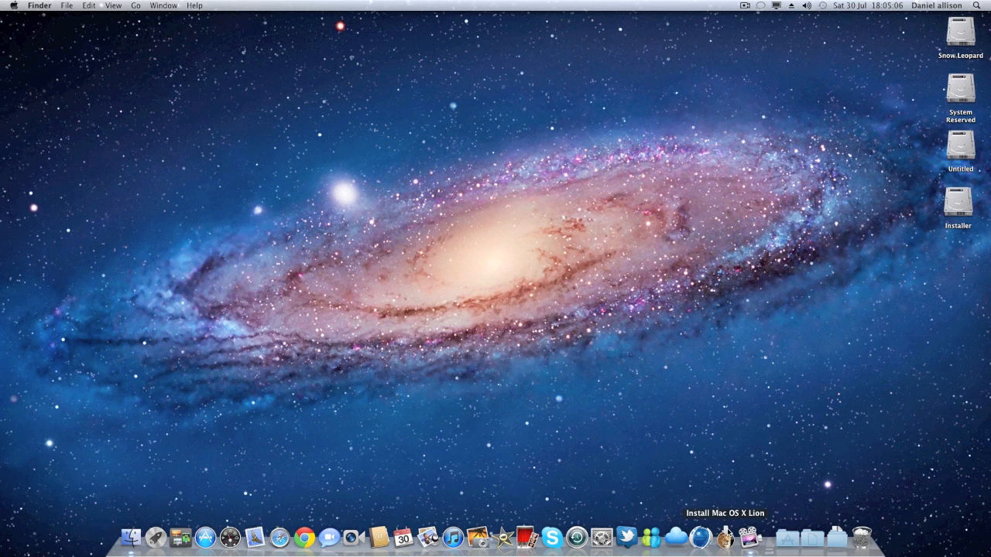
mouse_move(318, 195)
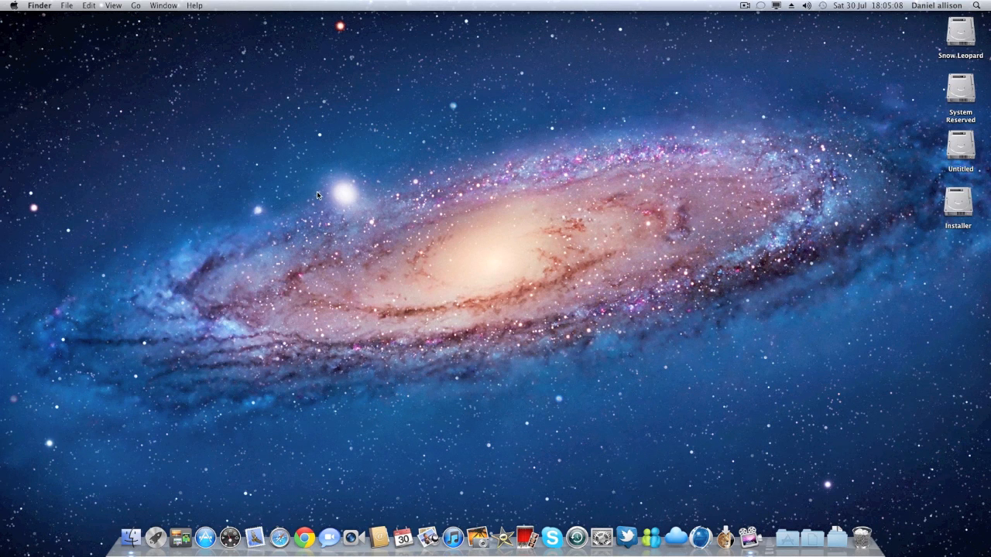
mouse_move(329, 408)
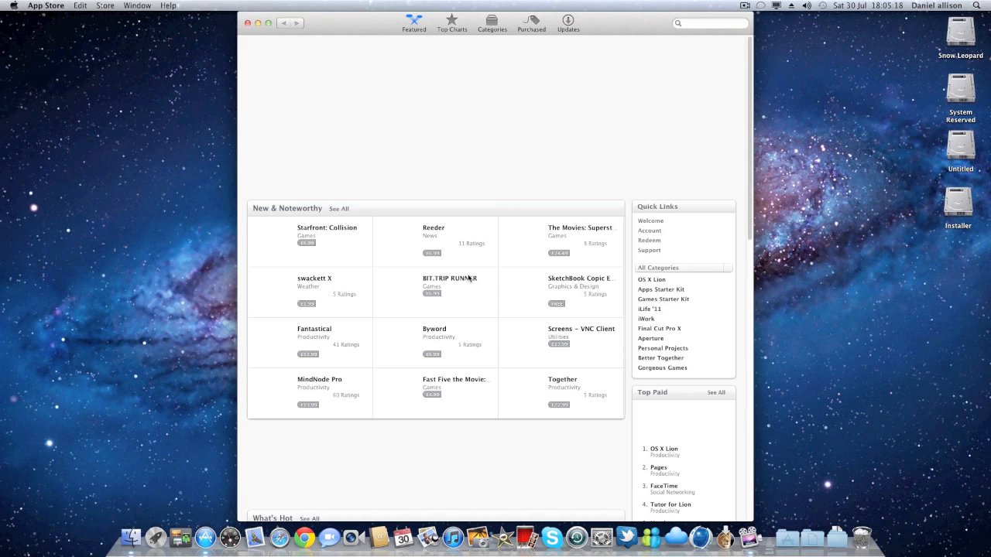
mouse_move(490, 274)
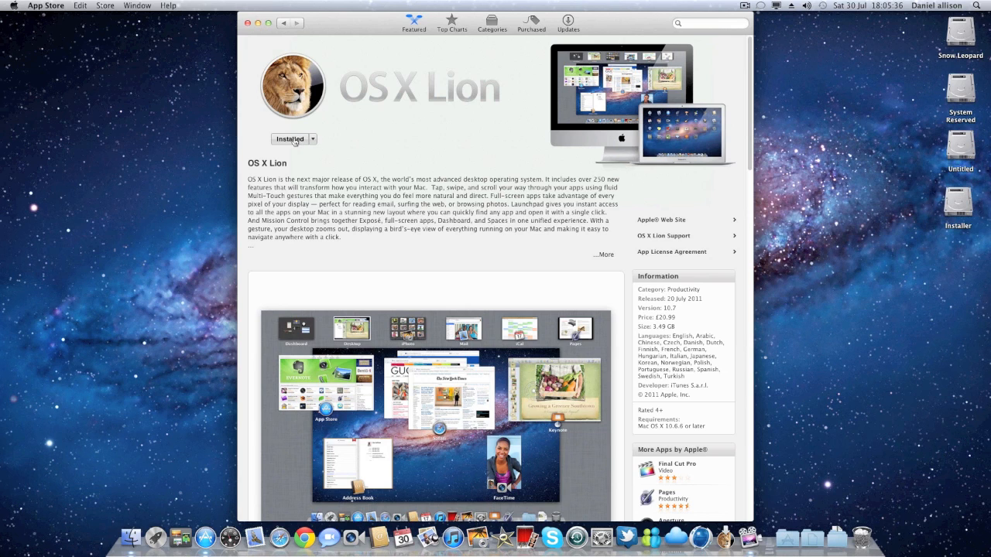
mouse_move(364, 154)
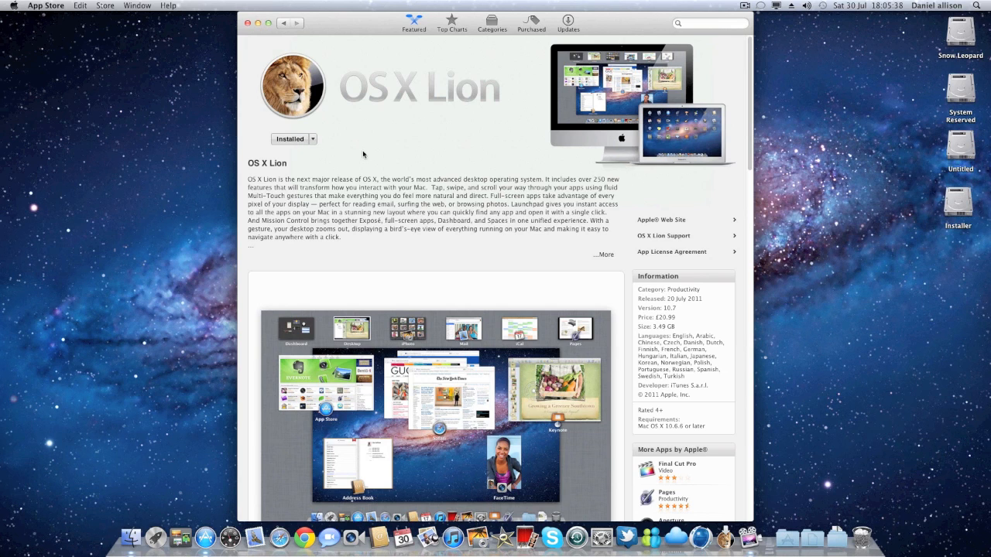
mouse_move(415, 175)
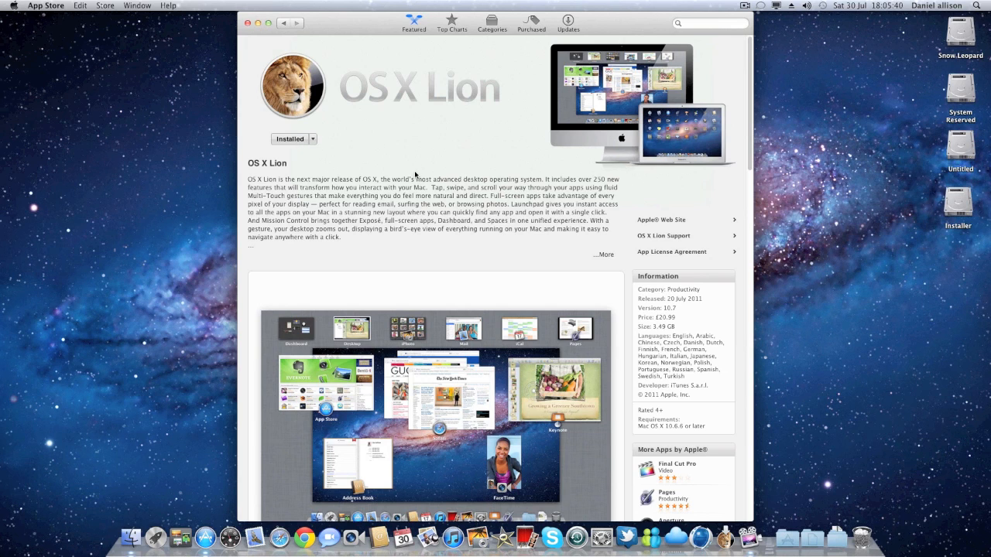
mouse_move(600, 26)
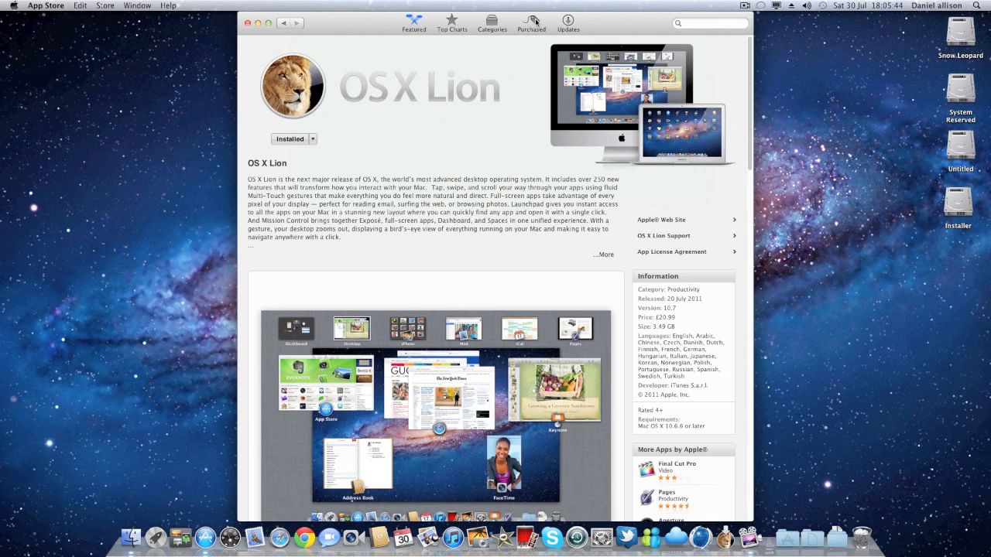
Show the Purchased list, confirming OS X Lion is installed alongside Cloud, Alpine Crawler and Twitter
click(530, 22)
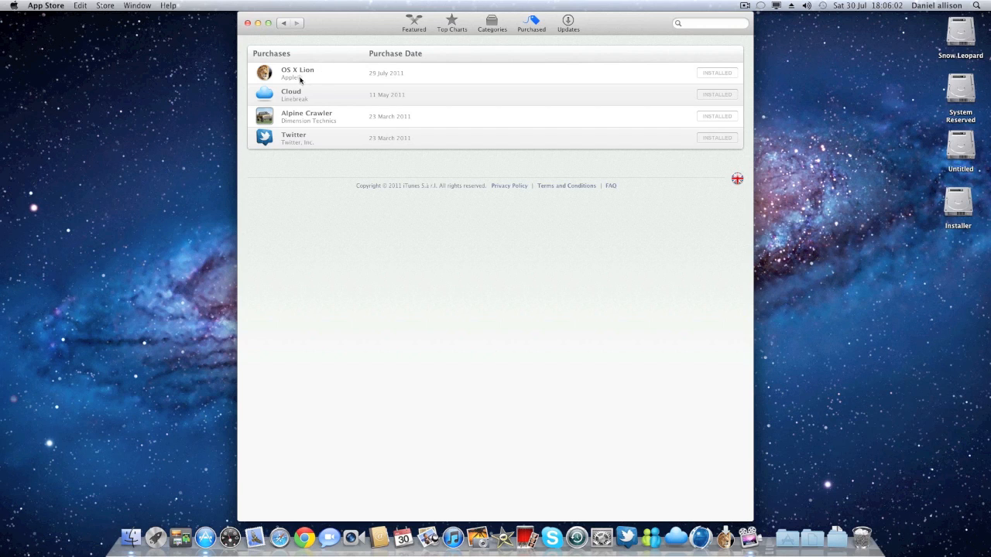
mouse_move(456, 73)
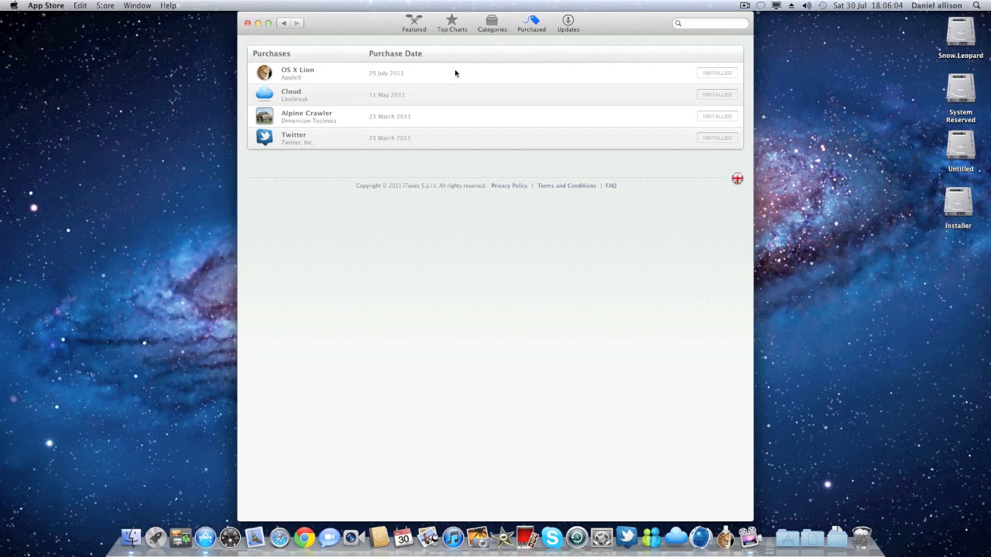
mouse_move(248, 22)
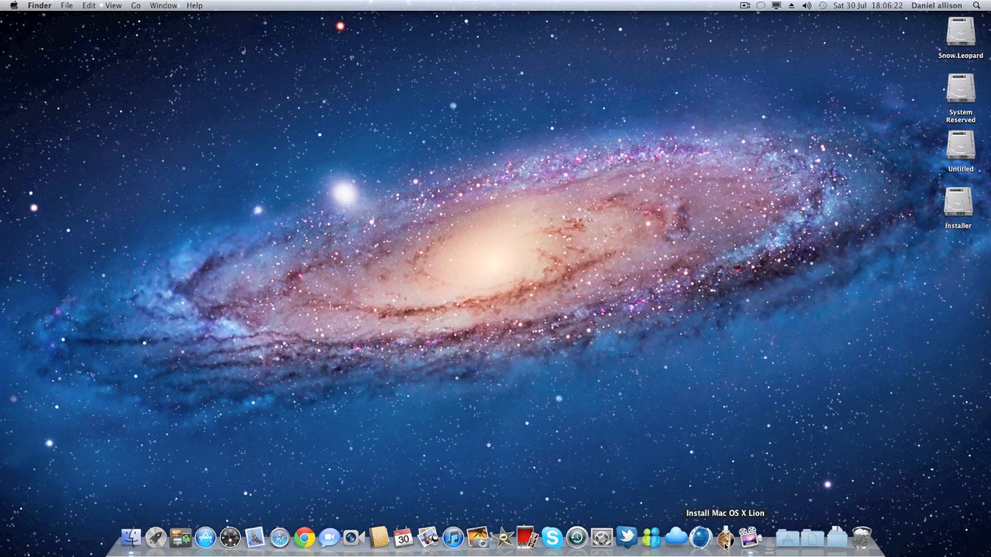
Launch Install Mac OS X Lion from the Dock
click(726, 536)
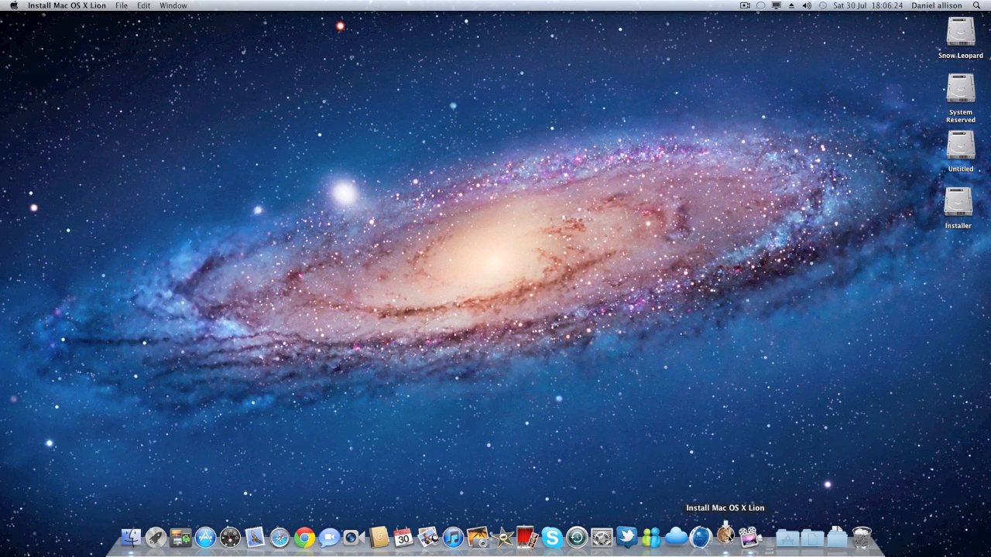
mouse_move(757, 496)
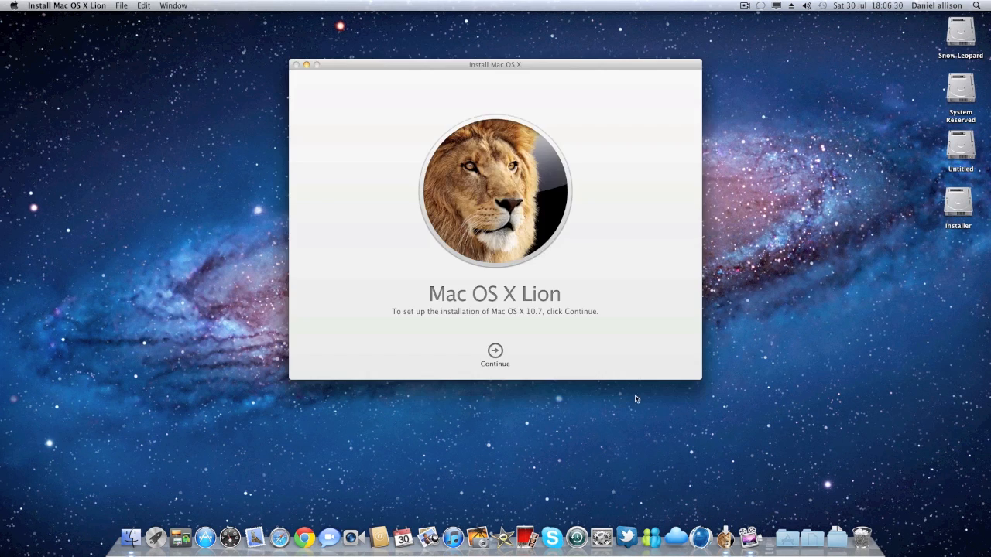
Accept the Lion software license and show all disks, with Snow Leopard as the target
click(495, 355)
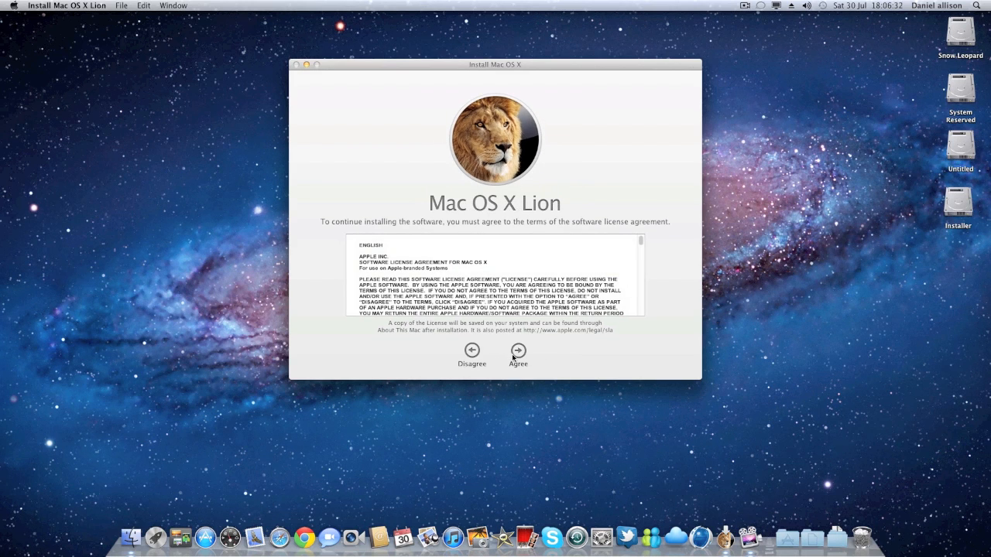
click(518, 350)
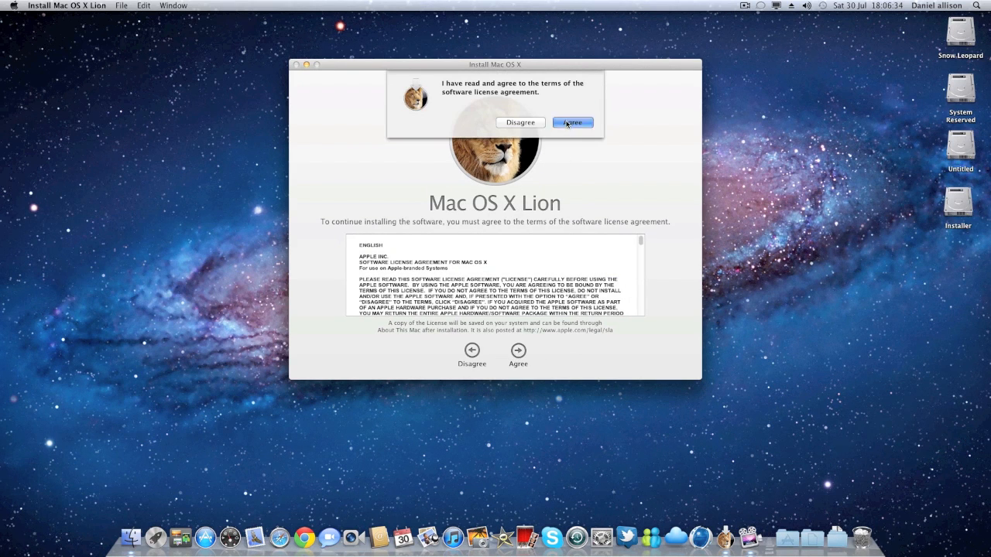
click(572, 123)
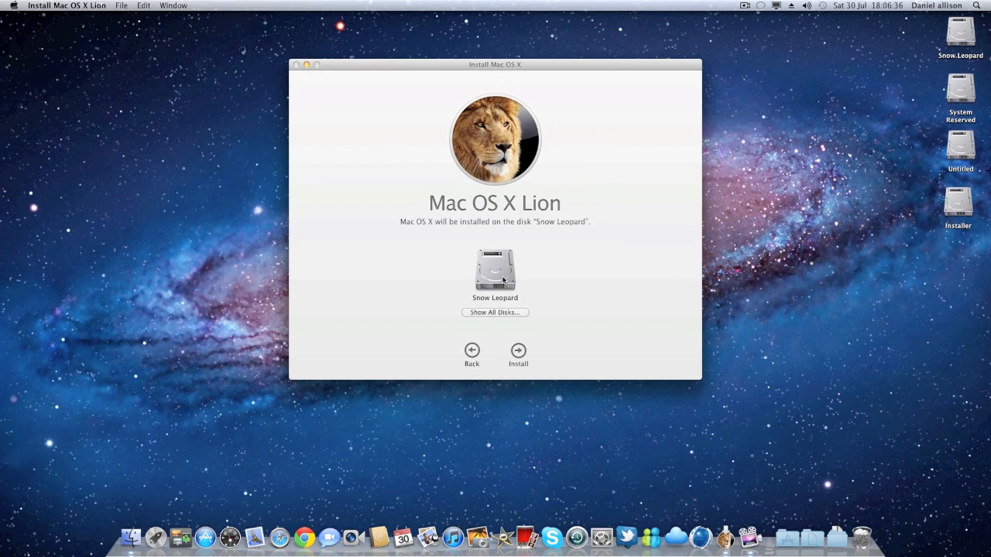
click(494, 312)
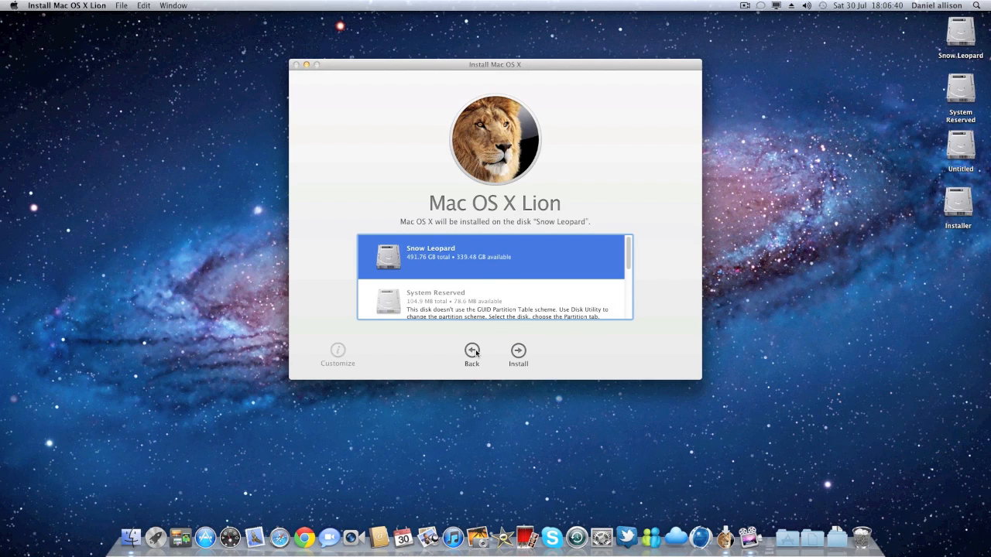
mouse_move(517, 354)
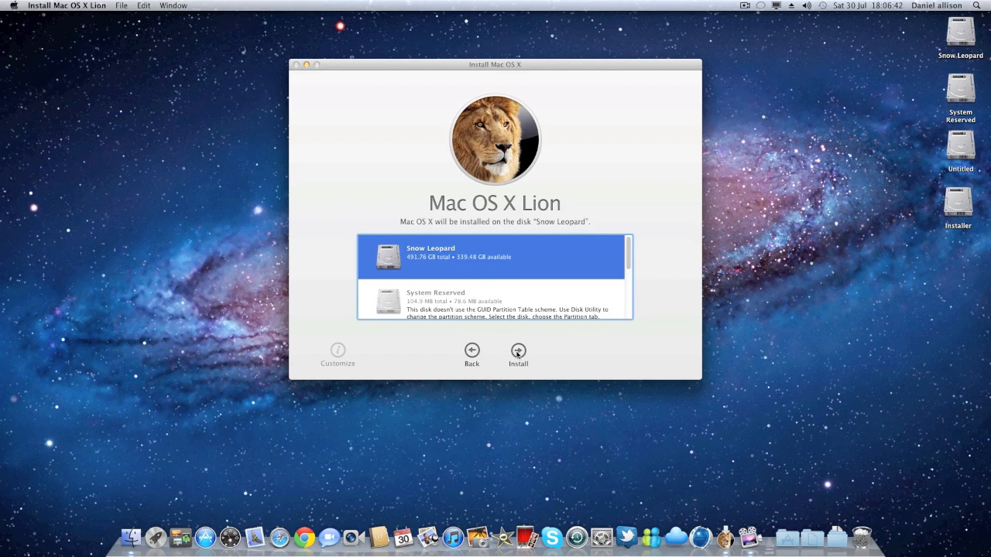